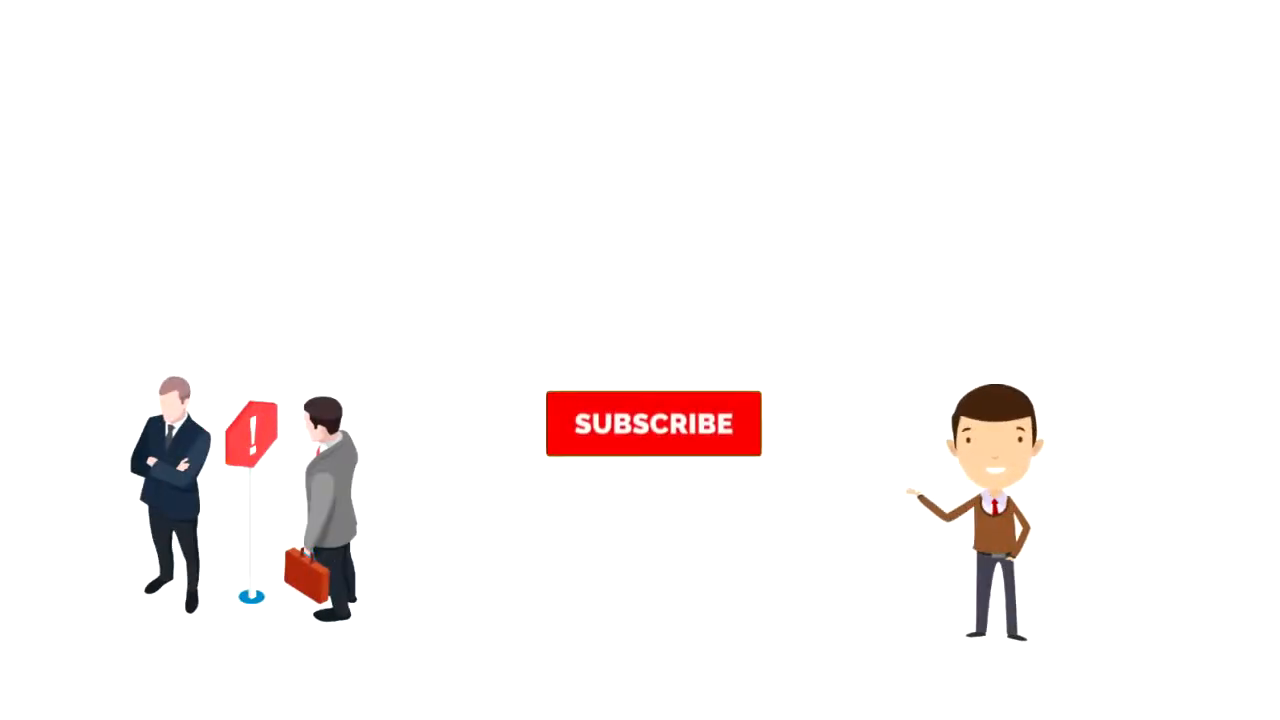
{"action": "left_click", "coordinate": [654, 424]}
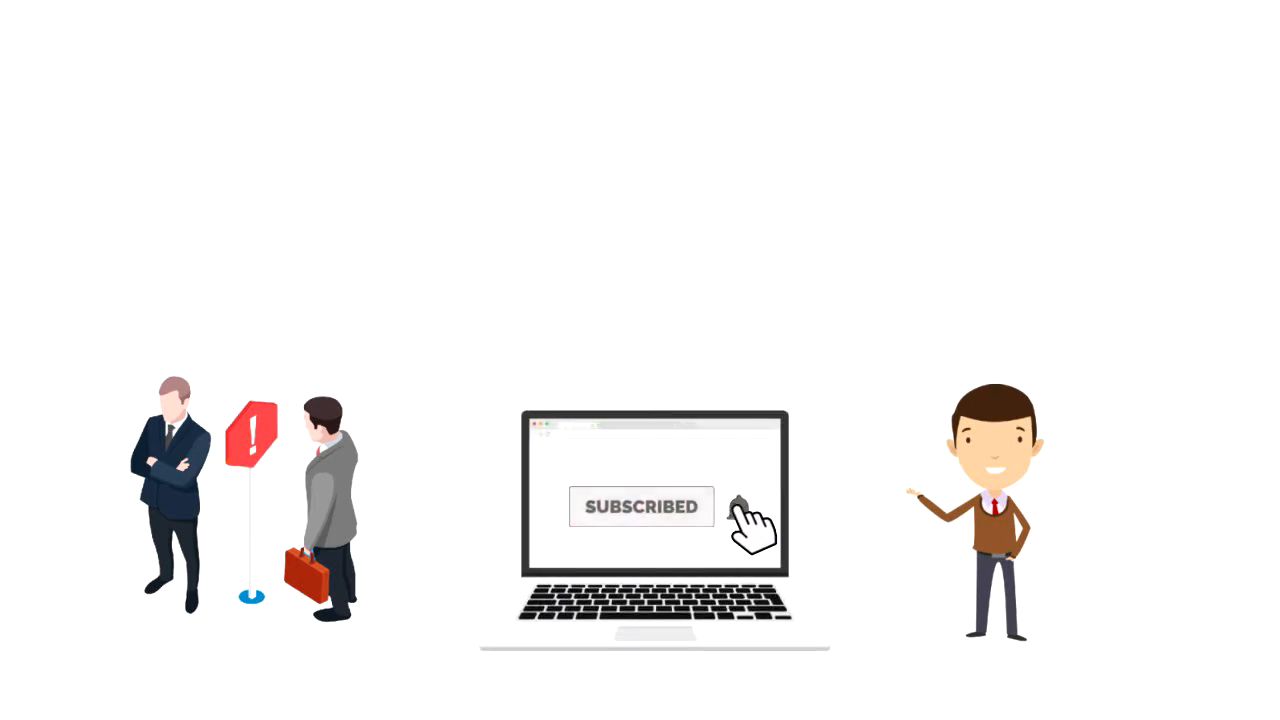
{"action": "left_click", "coordinate": [640, 506]}
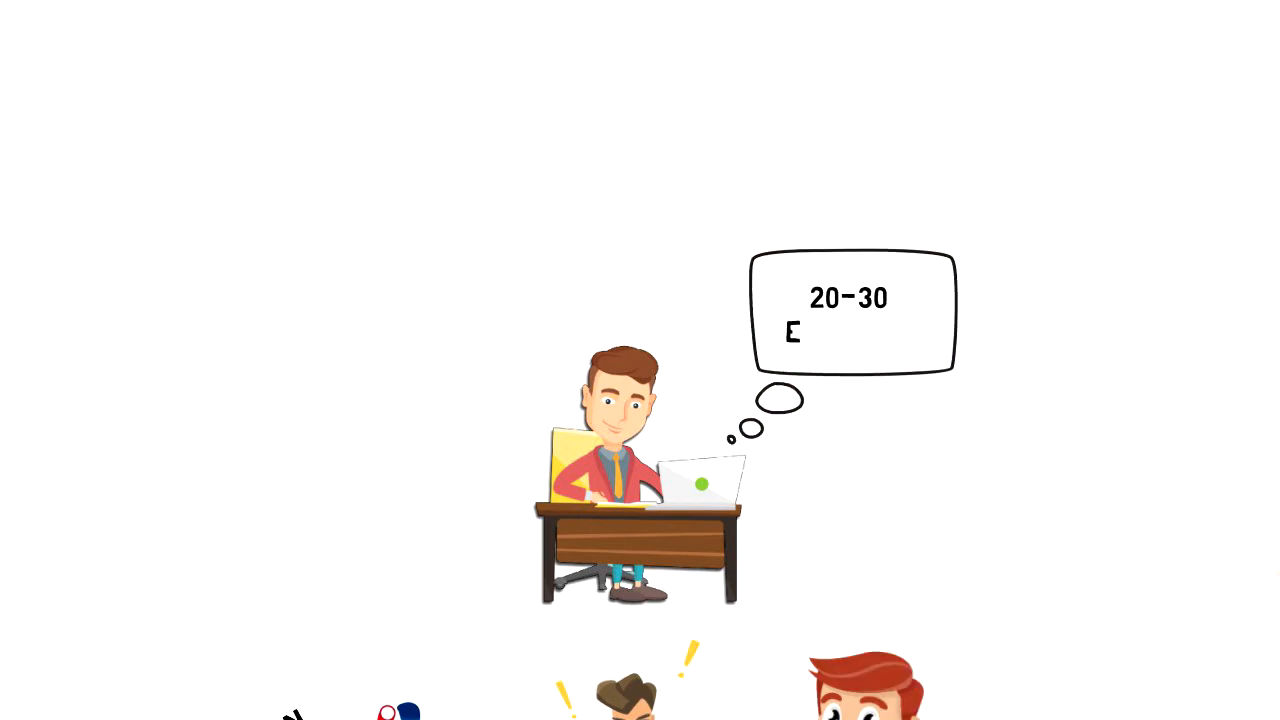
{"action": "type", "text": "EPISODES"}
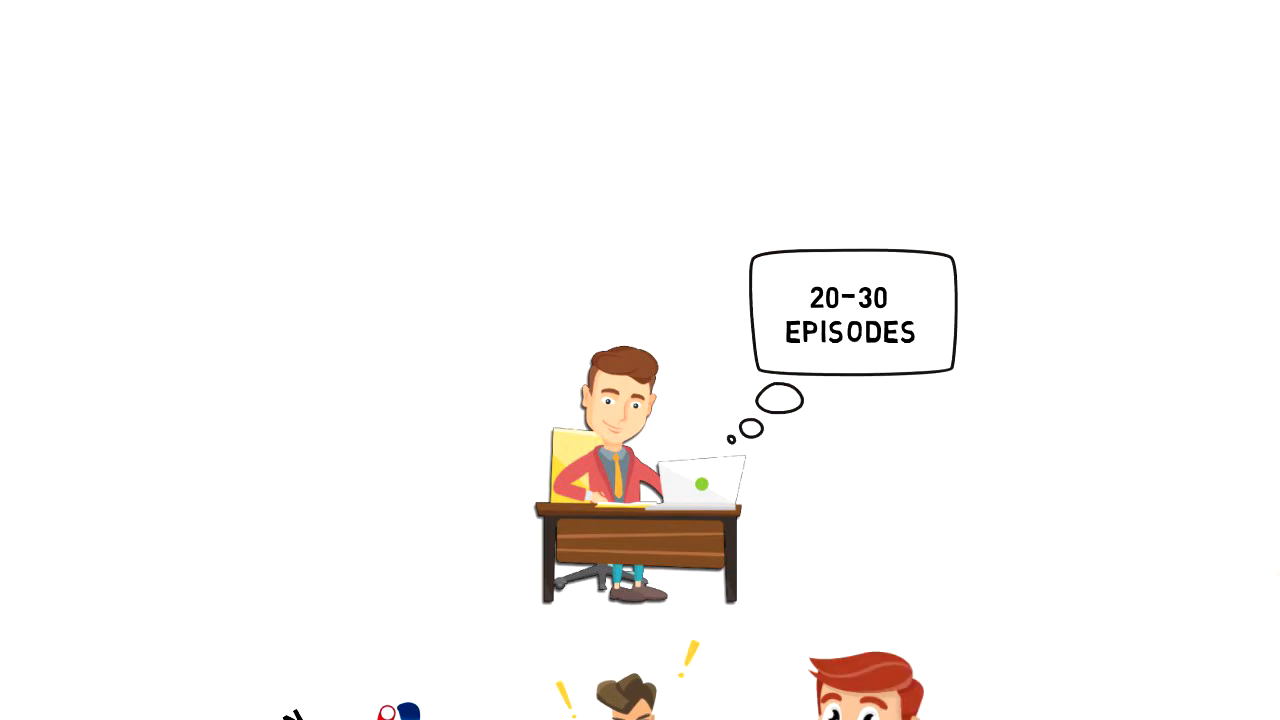